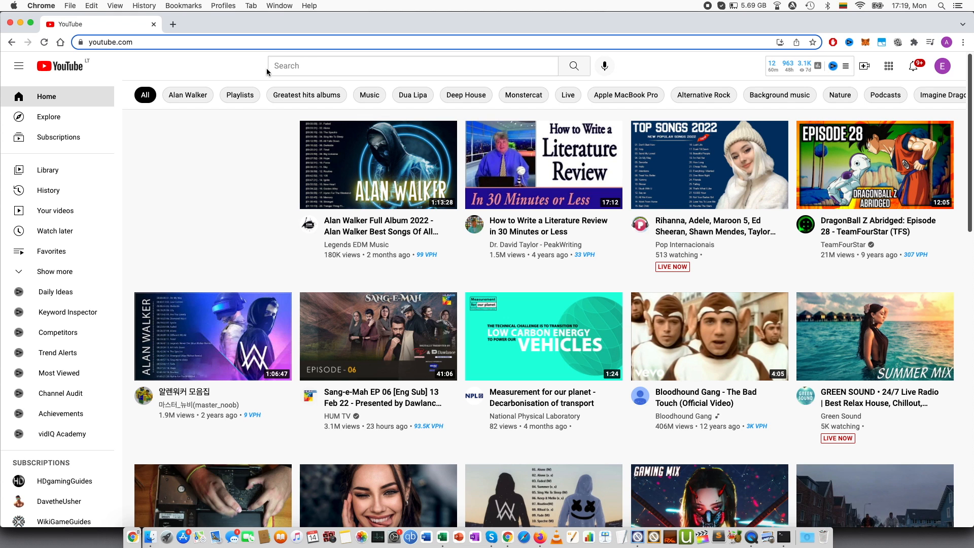
{"action": "mouse_move", "coordinate": [677, 66]}
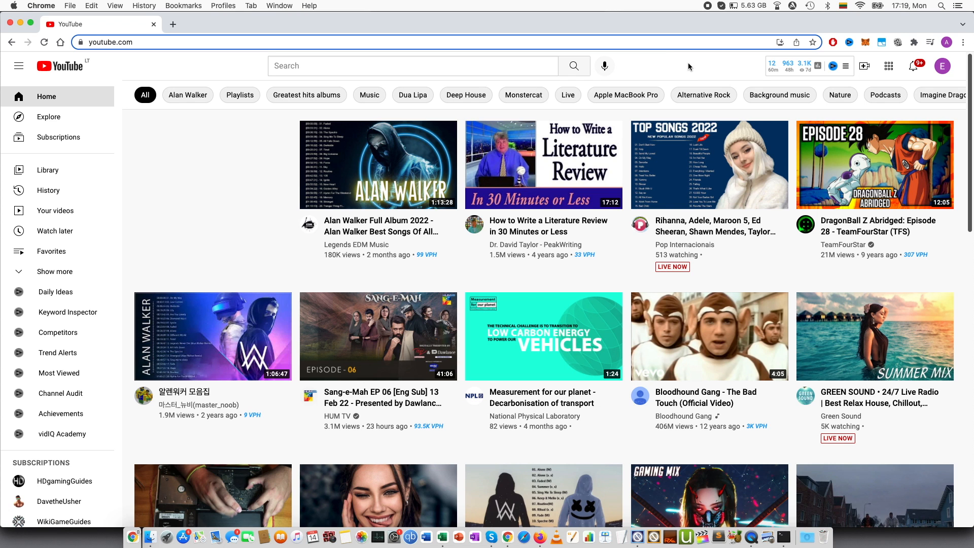
{"action": "mouse_move", "coordinate": [803, 71]}
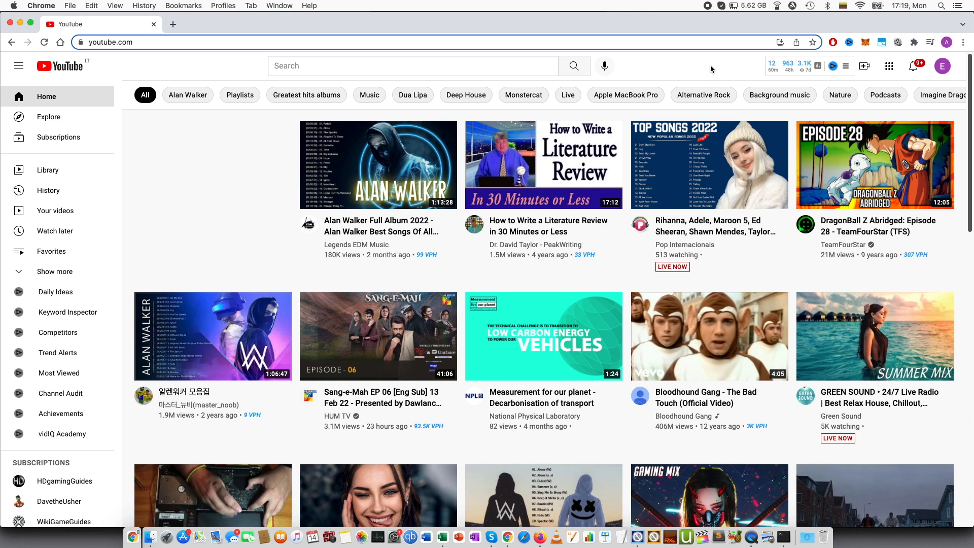
Open the profile avatar menu to reach YouTube account settings.
{"action": "left_click", "coordinate": [942, 66]}
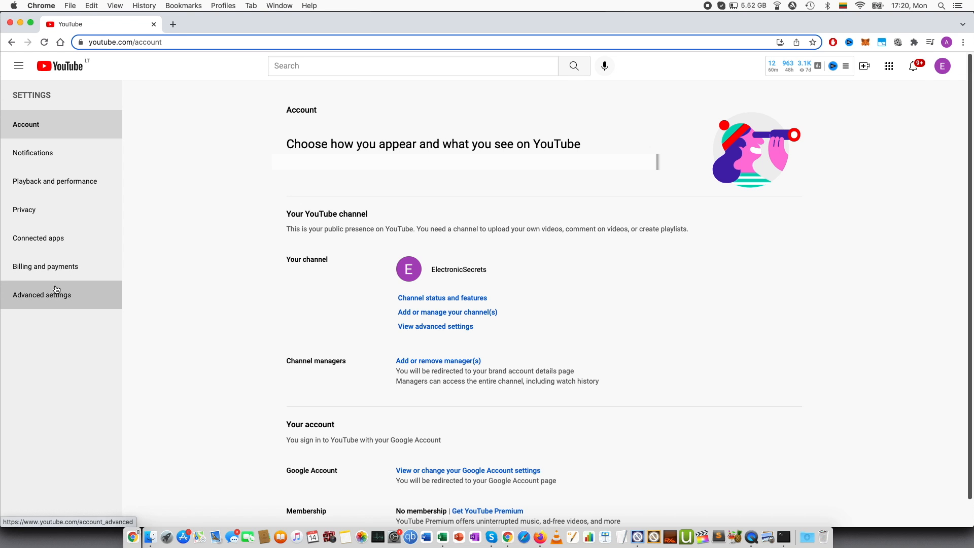
Open Advanced settings and start deleting the channel via Delete channel.
{"action": "left_click", "coordinate": [41, 294]}
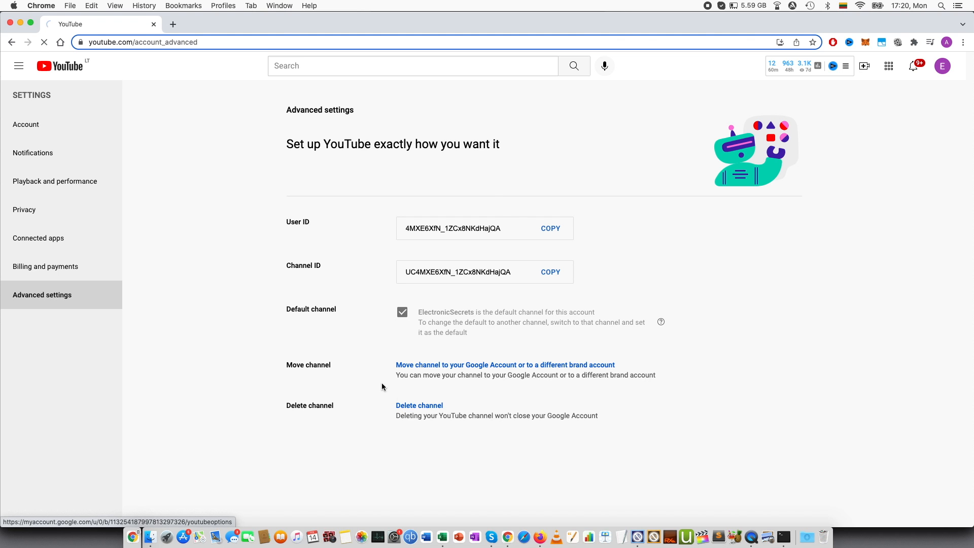
{"action": "left_click", "coordinate": [505, 365]}
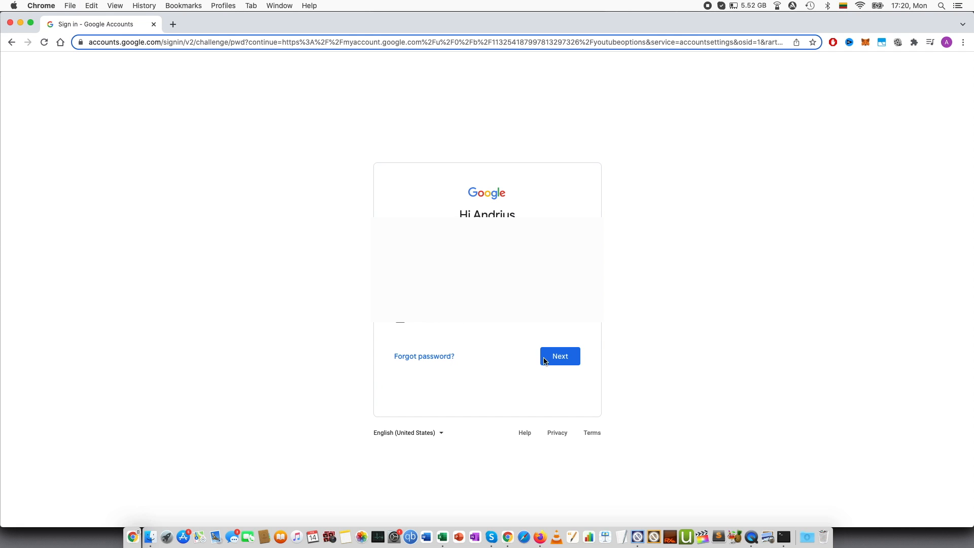
Submit the account password on the Google sign-in check.
{"action": "left_click", "coordinate": [559, 356]}
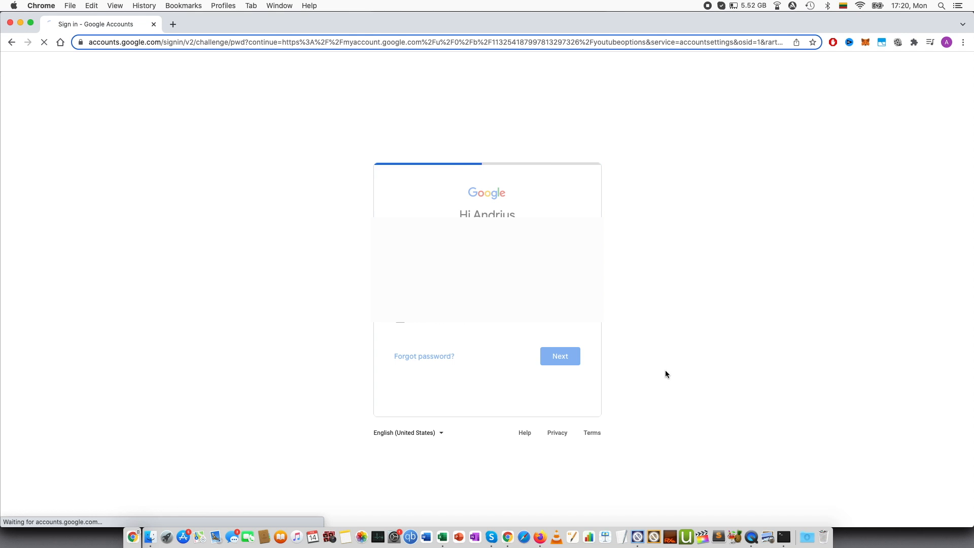
{"action": "left_click", "coordinate": [559, 357]}
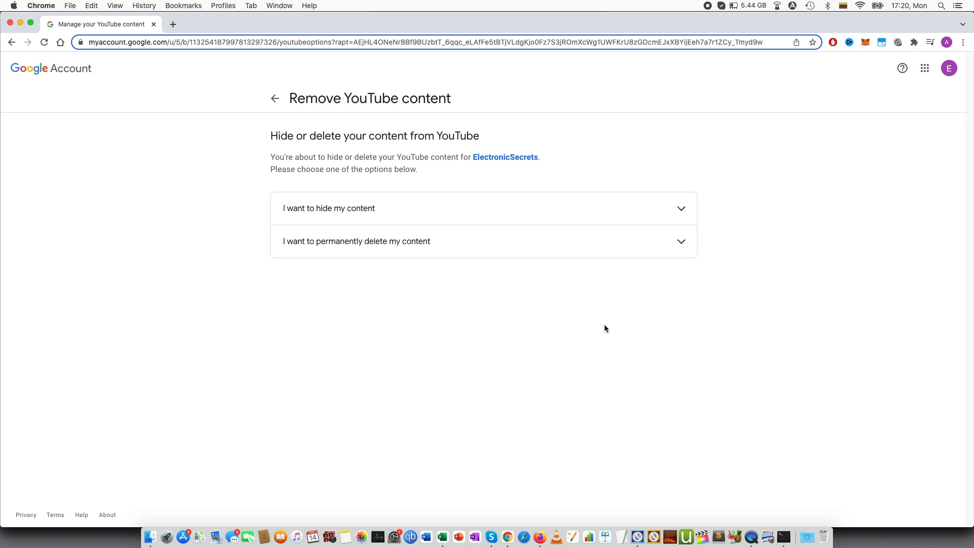
{"action": "mouse_move", "coordinate": [357, 213]}
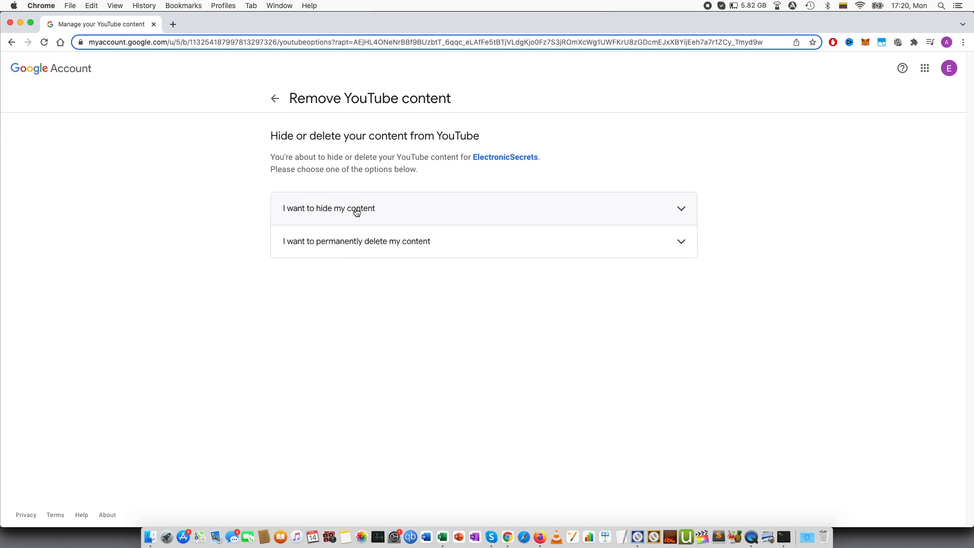
Expand 'I want to hide my content' to see 168 videos and 10 playlists made private.
{"action": "left_click", "coordinate": [328, 208]}
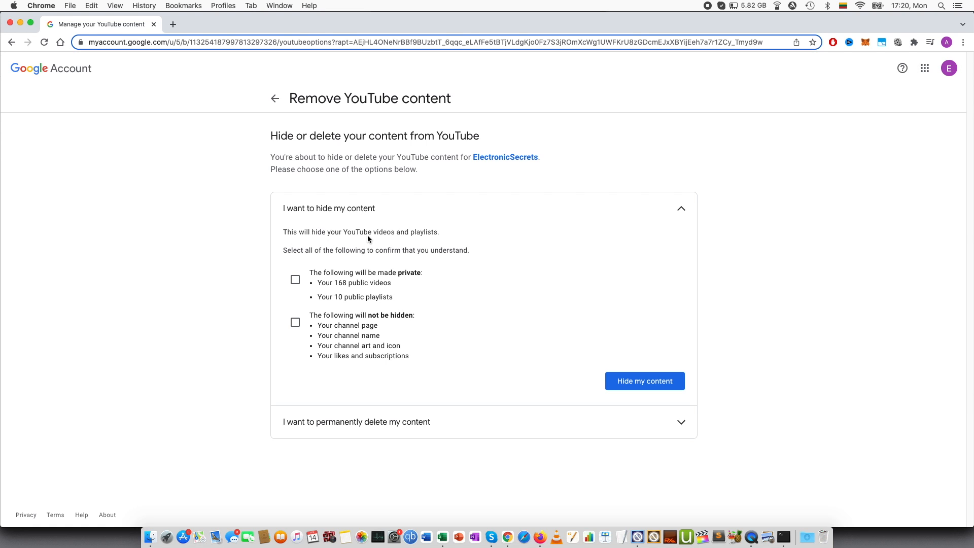
{"action": "mouse_move", "coordinate": [328, 252]}
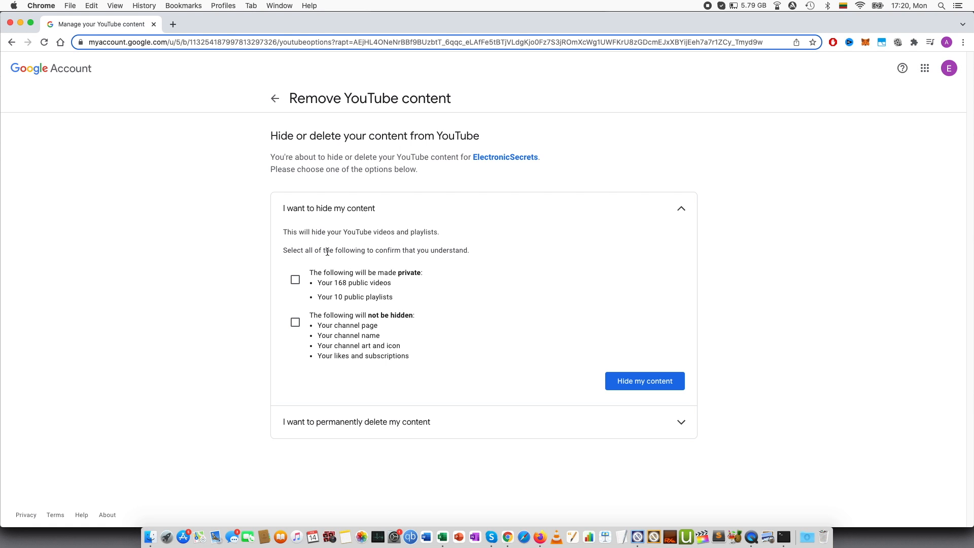
{"action": "mouse_move", "coordinate": [393, 262]}
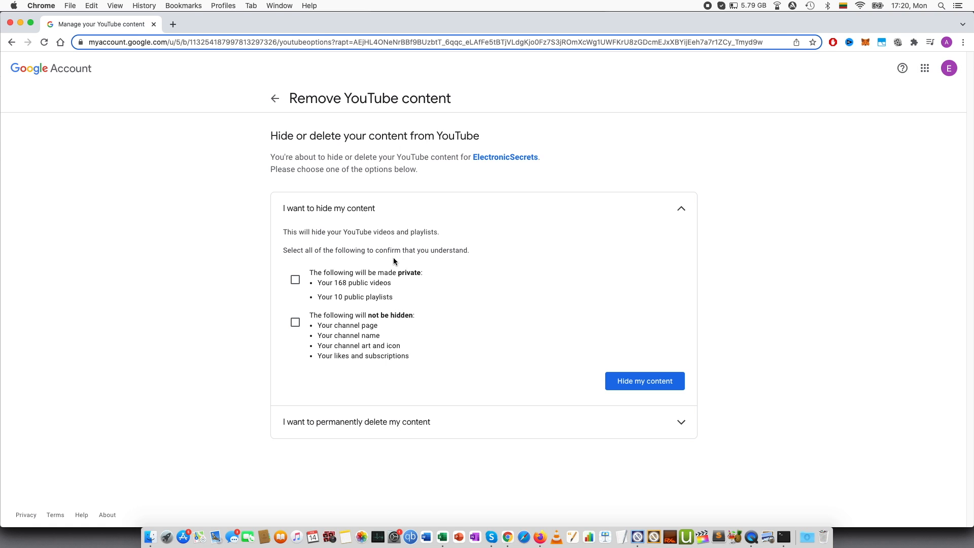
{"action": "mouse_move", "coordinate": [320, 284]}
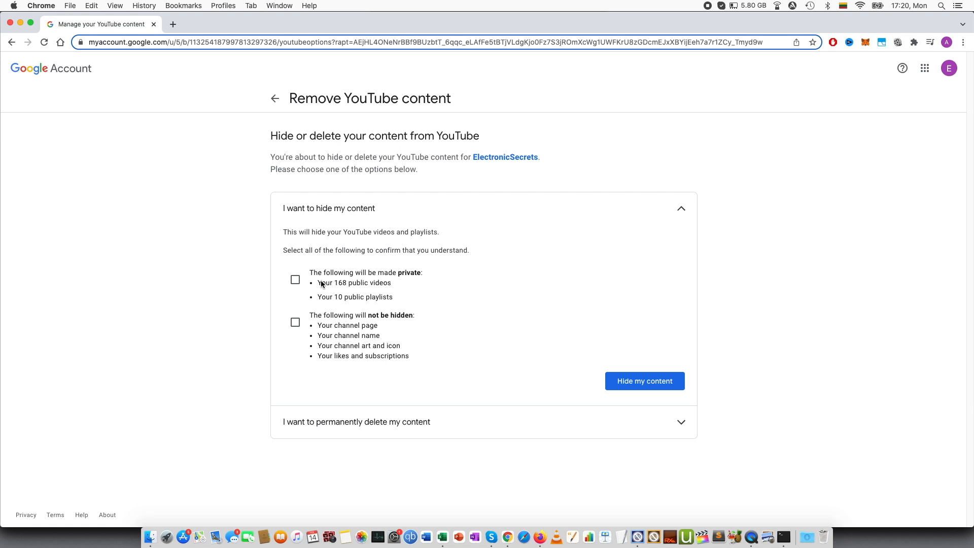
{"action": "mouse_move", "coordinate": [318, 290]}
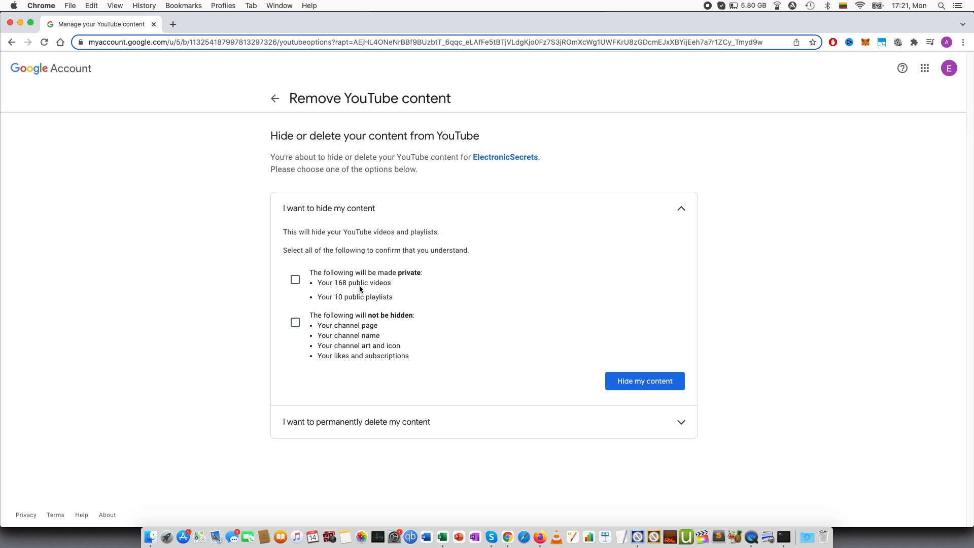
{"action": "mouse_move", "coordinate": [344, 304]}
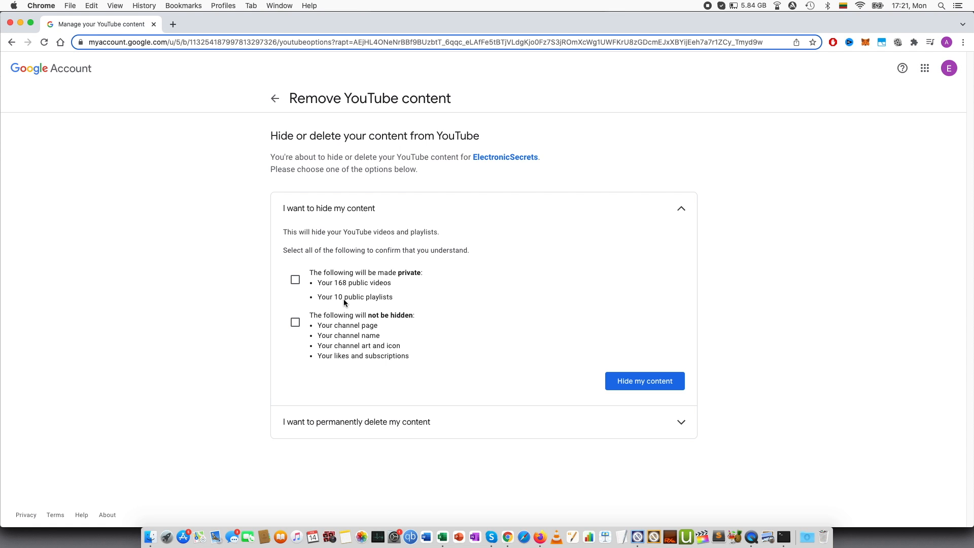
{"action": "mouse_move", "coordinate": [325, 322]}
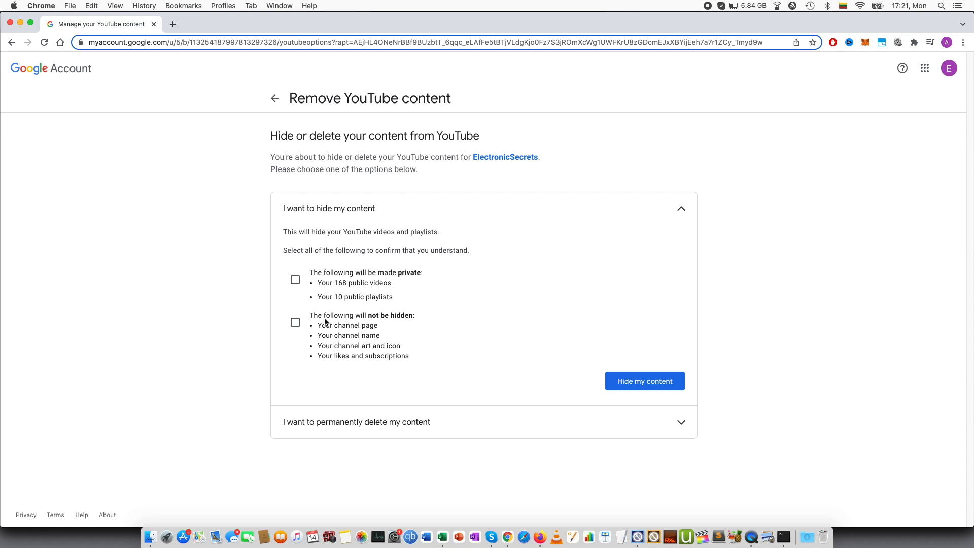
{"action": "mouse_move", "coordinate": [323, 329]}
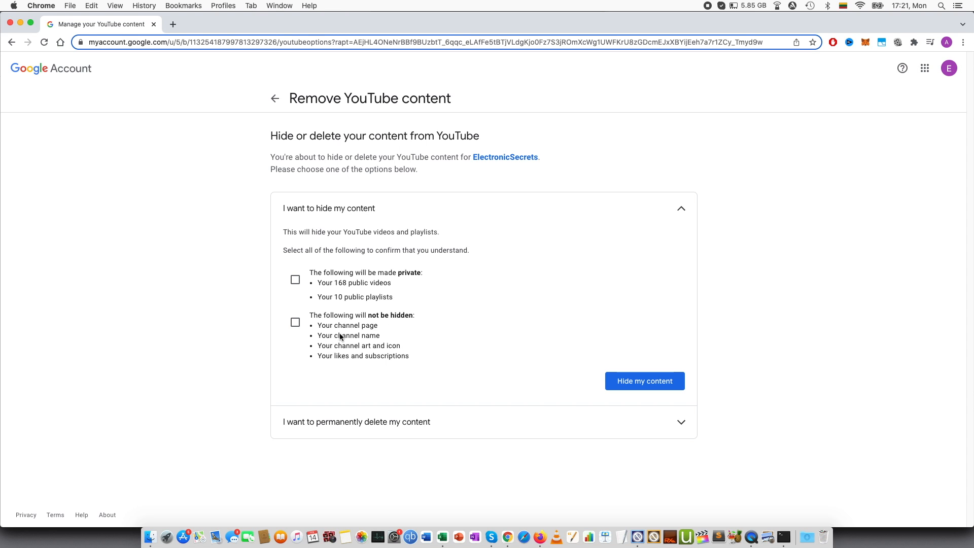
{"action": "mouse_move", "coordinate": [341, 349]}
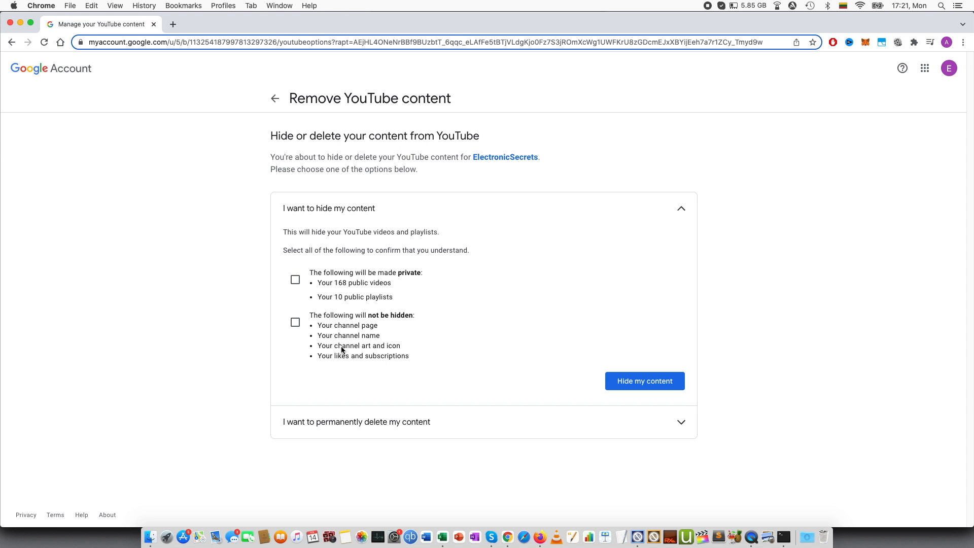
{"action": "mouse_move", "coordinate": [343, 362]}
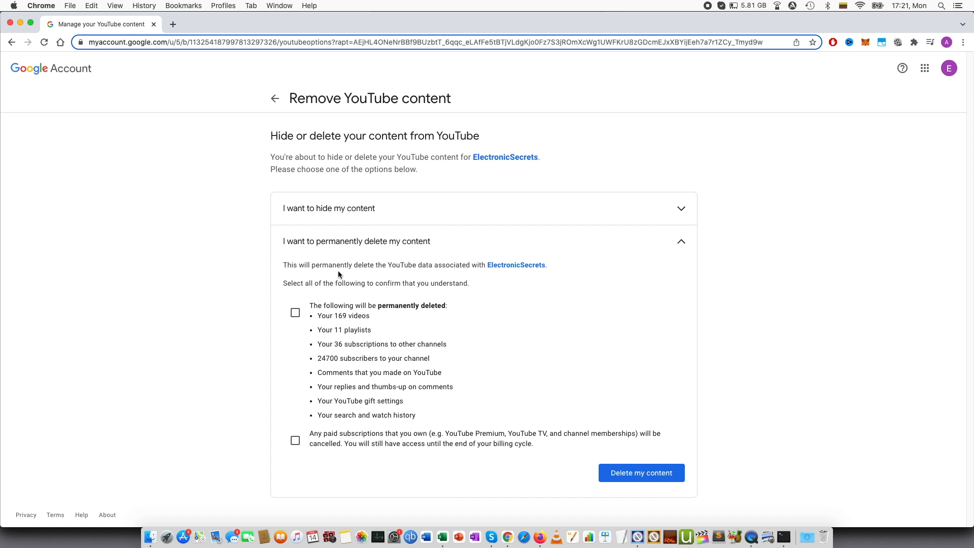
{"action": "mouse_move", "coordinate": [336, 263]}
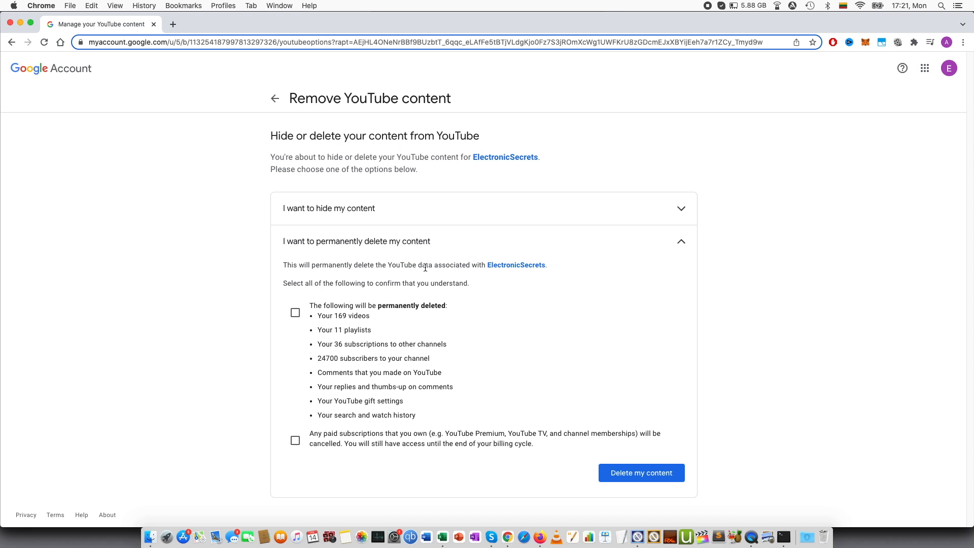
{"action": "mouse_move", "coordinate": [473, 297]}
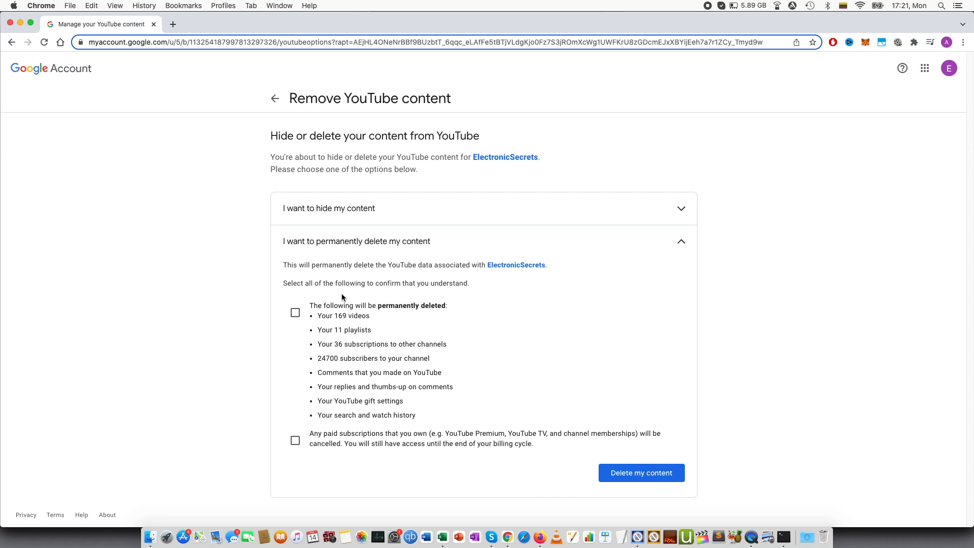
{"action": "mouse_move", "coordinate": [400, 294]}
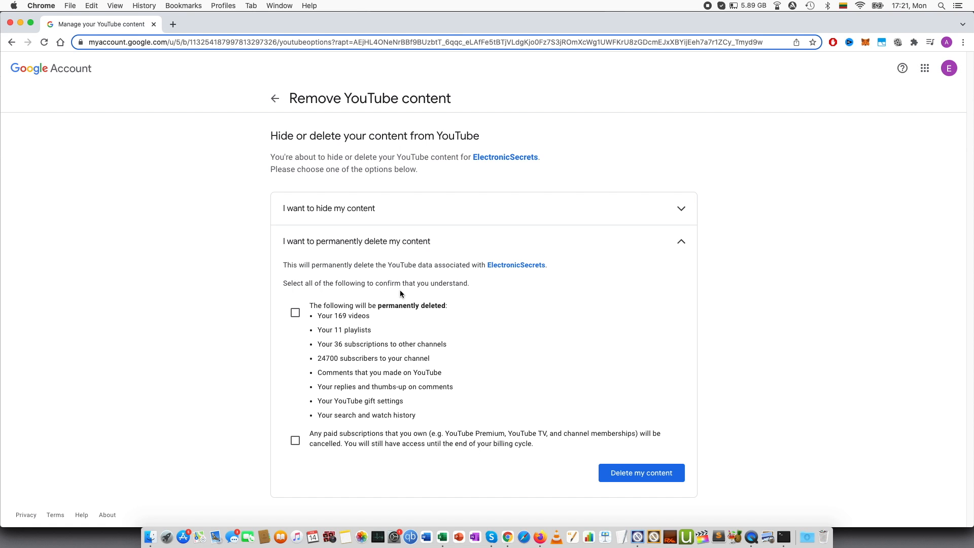
{"action": "mouse_move", "coordinate": [371, 372]}
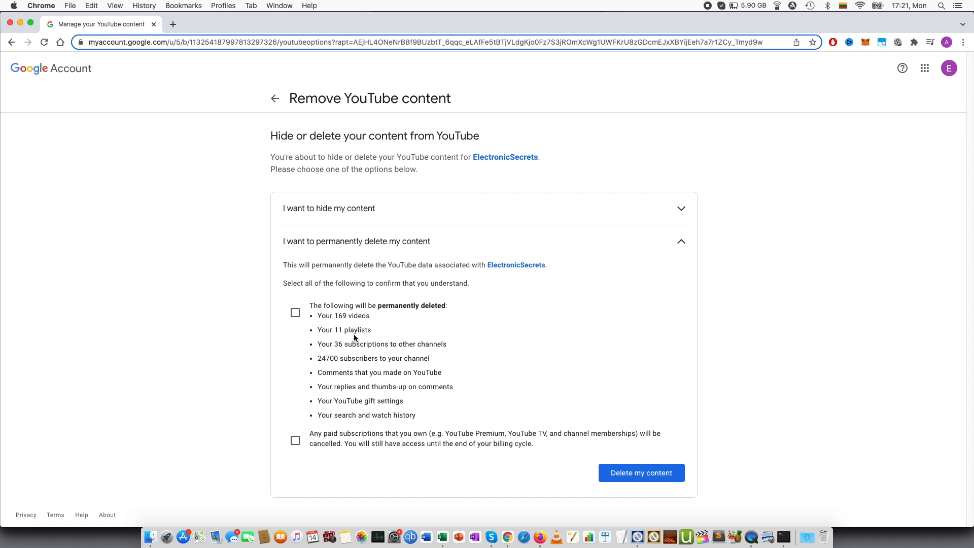
{"action": "mouse_move", "coordinate": [334, 365]}
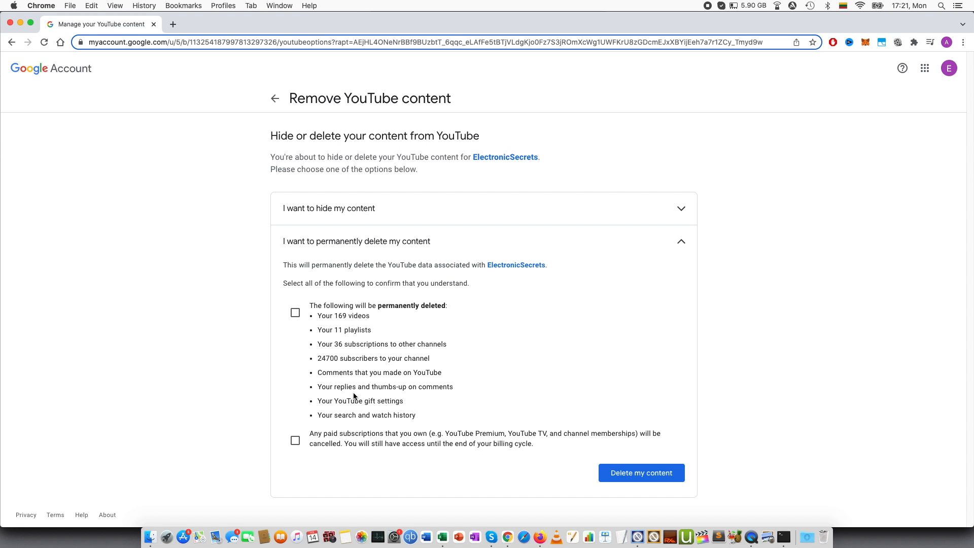
{"action": "mouse_move", "coordinate": [331, 413]}
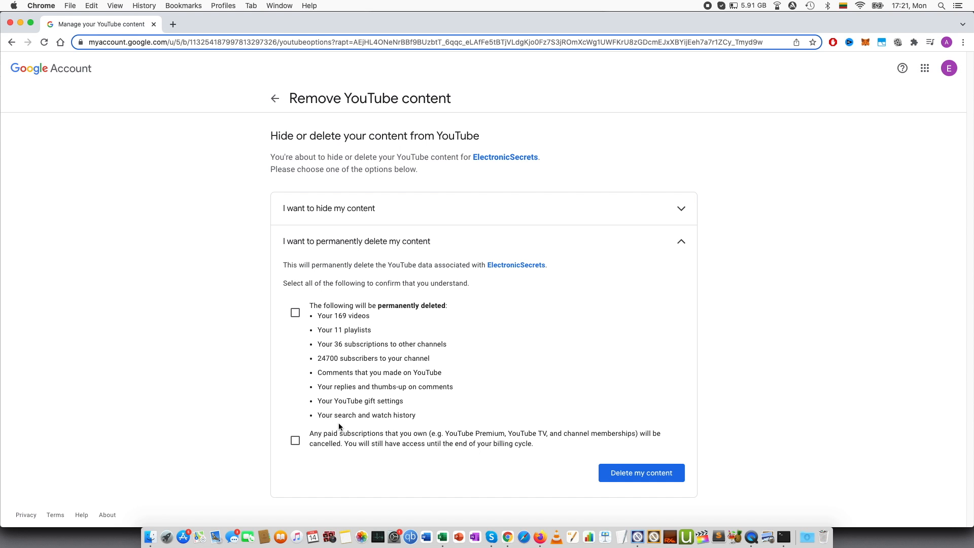
{"action": "mouse_move", "coordinate": [426, 433]}
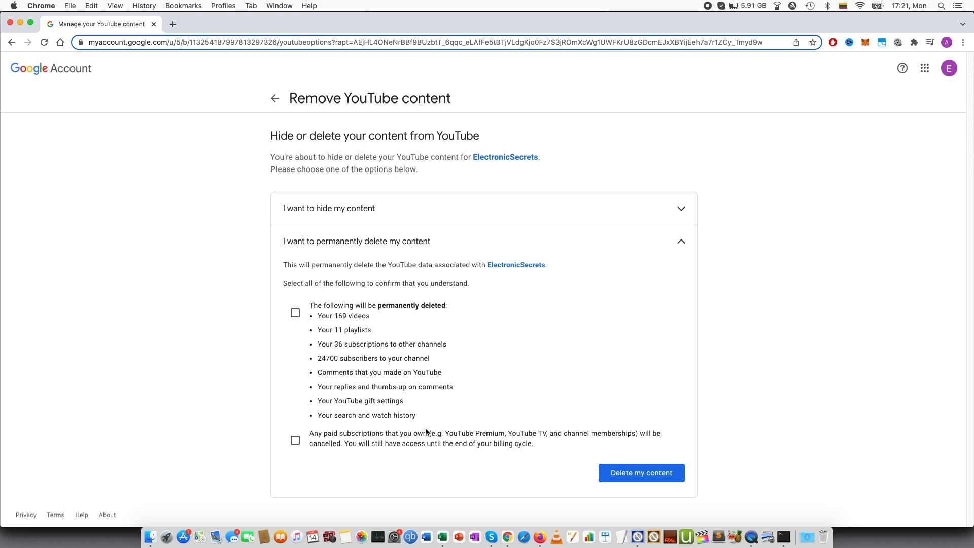
{"action": "mouse_move", "coordinate": [777, 367]}
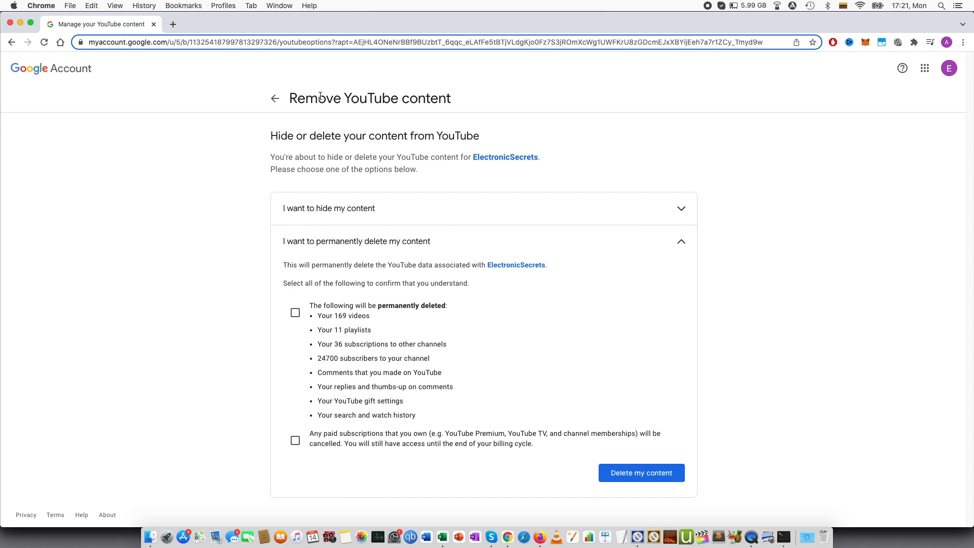
After reviewing permanent-deletion details for 169 videos and 11 playlists, go back.
{"action": "left_click", "coordinate": [275, 98]}
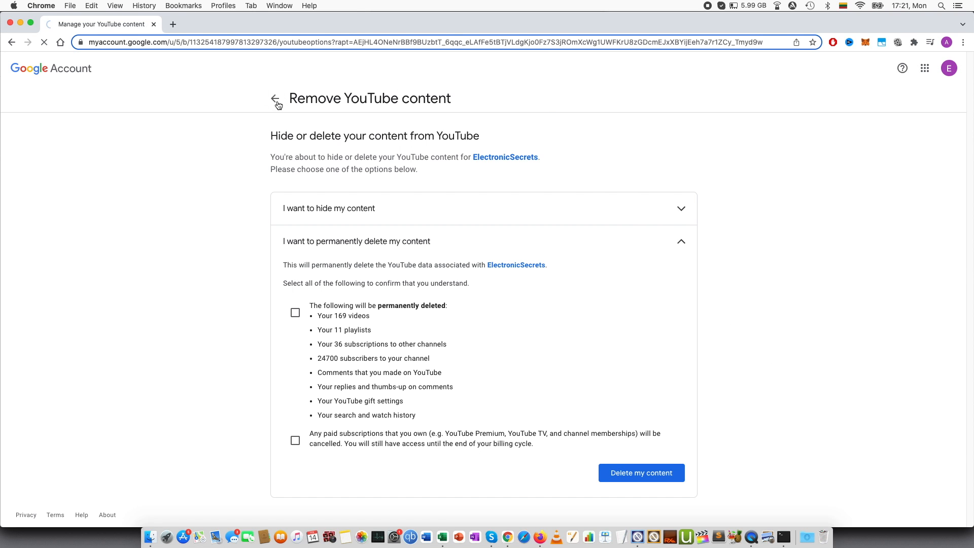
Return to YouTube and open YouTube Studio for ElectronicSecrets from the account menu.
{"action": "left_click", "coordinate": [275, 99]}
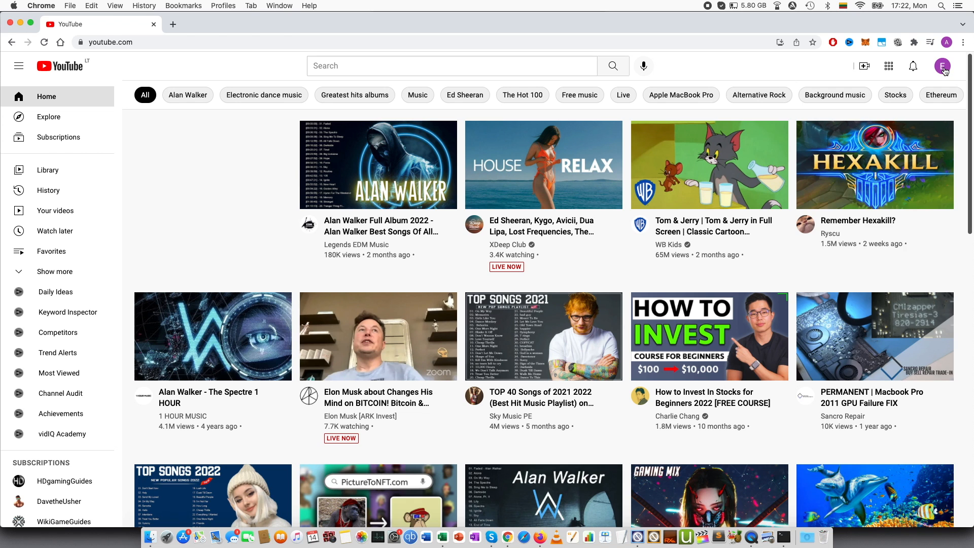
{"action": "left_click", "coordinate": [943, 66]}
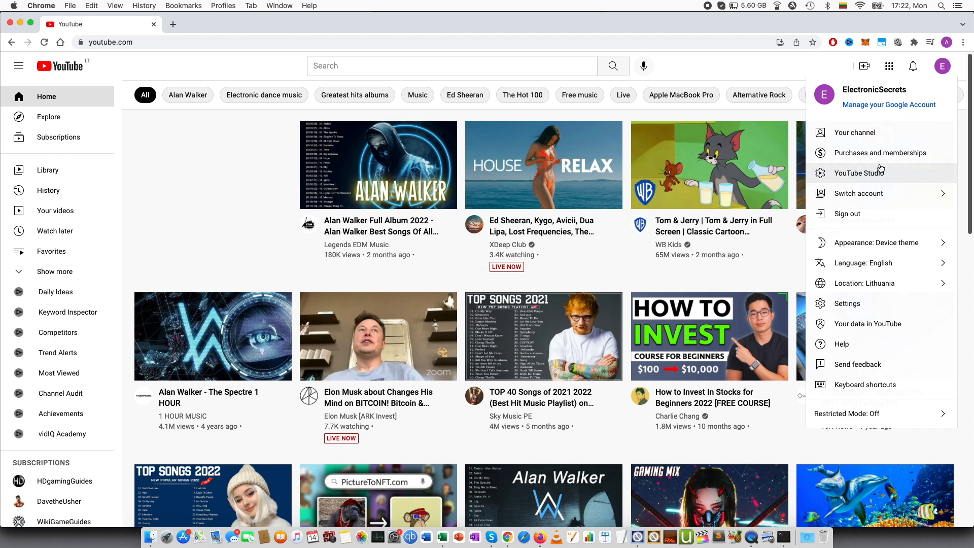
{"action": "left_click", "coordinate": [861, 173]}
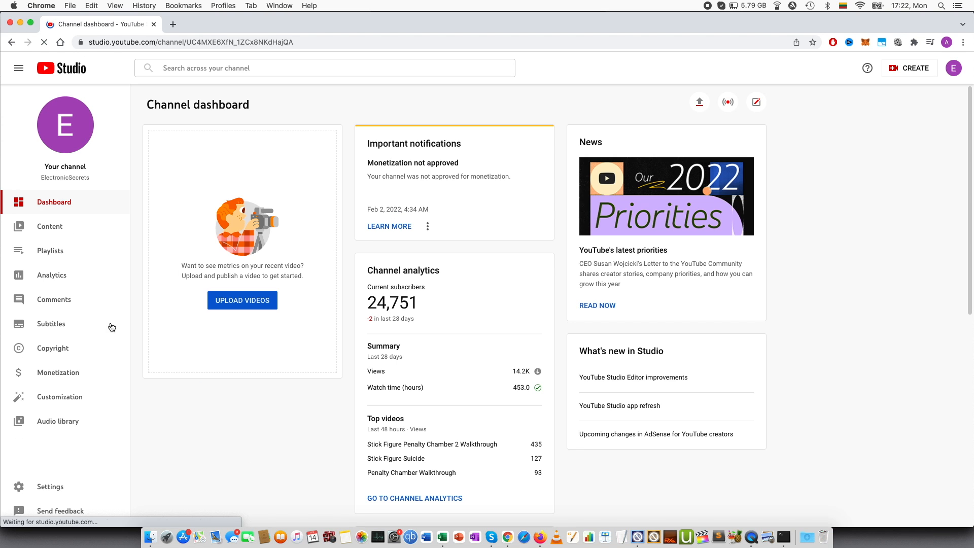
{"action": "mouse_move", "coordinate": [53, 348]}
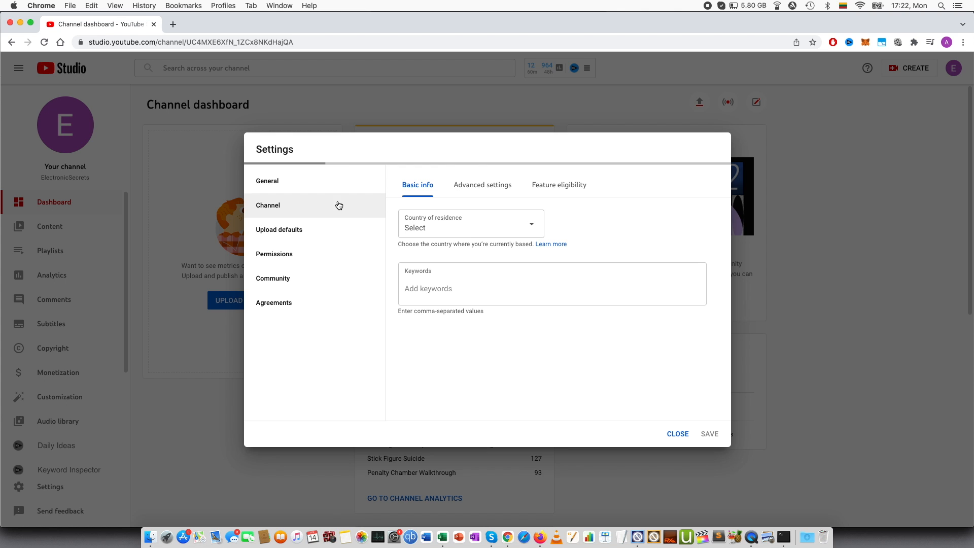
Show the Advanced settings tab, scrolled down to the Remove YouTube content link.
{"action": "left_click", "coordinate": [482, 185]}
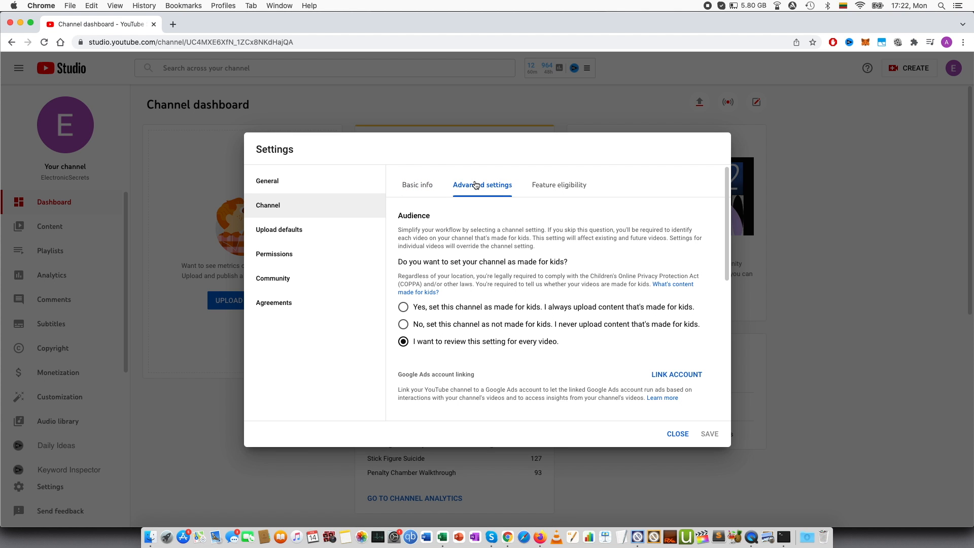
{"action": "scroll", "scroll_direction": "down", "scroll_amount": 3}
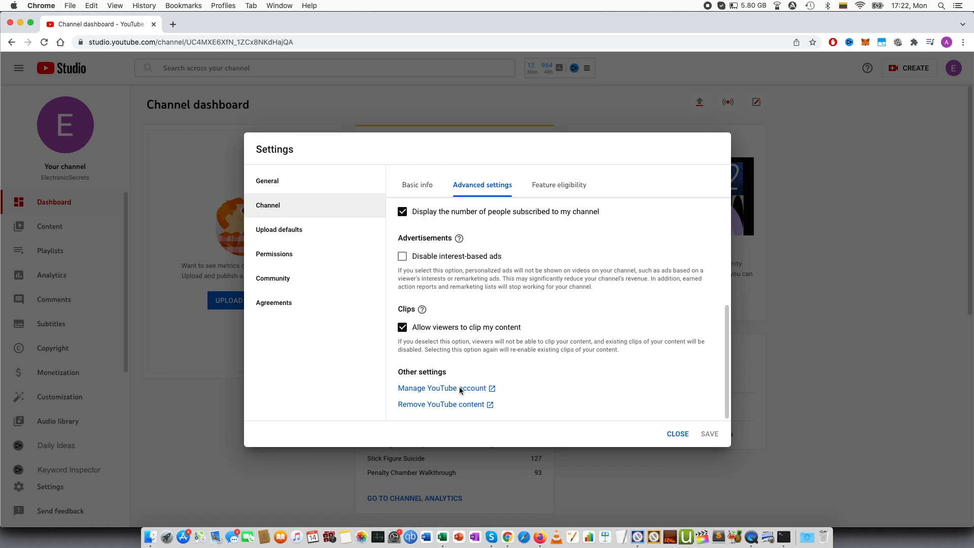
{"action": "mouse_move", "coordinate": [453, 404]}
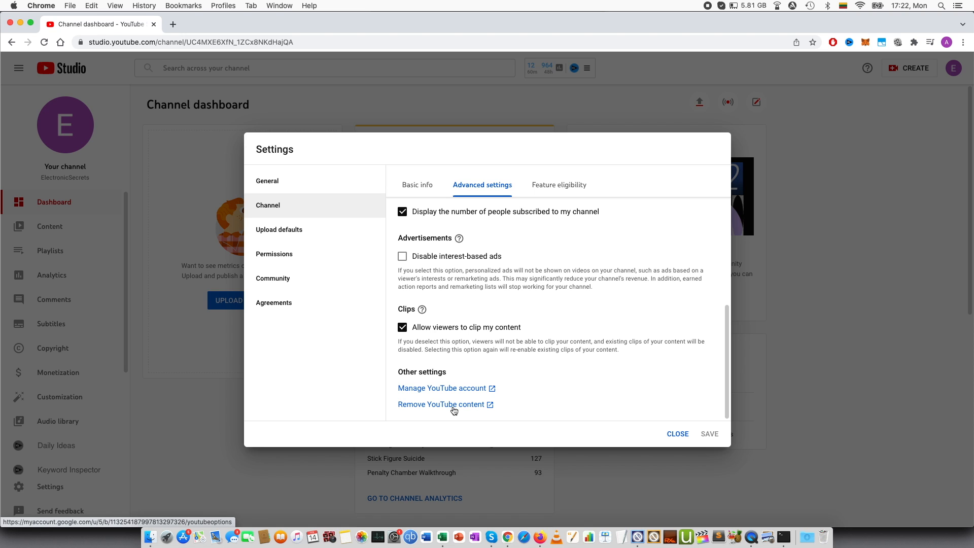
{"action": "mouse_move", "coordinate": [453, 411]}
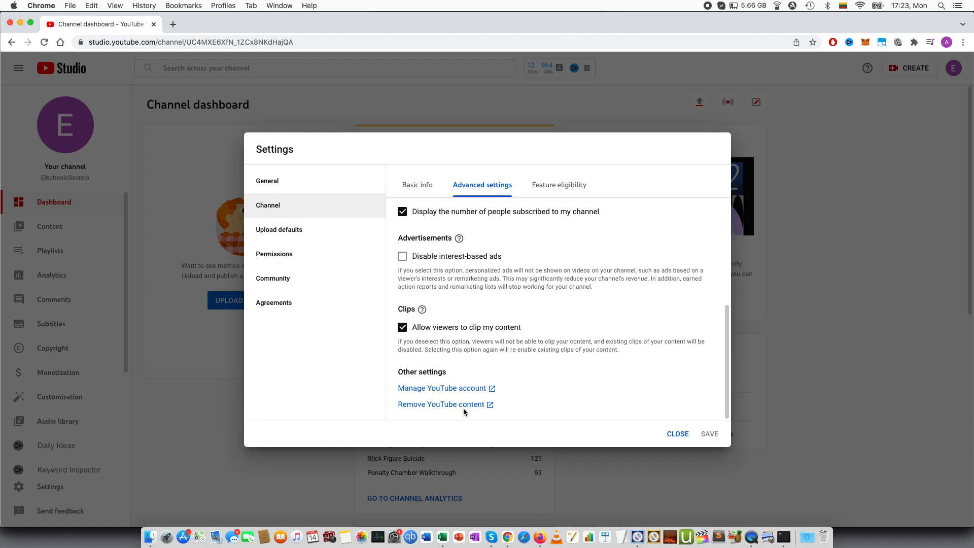
Follow Remove YouTube content and re-confirm the password to reach the hide-or-delete page.
{"action": "left_click", "coordinate": [442, 388]}
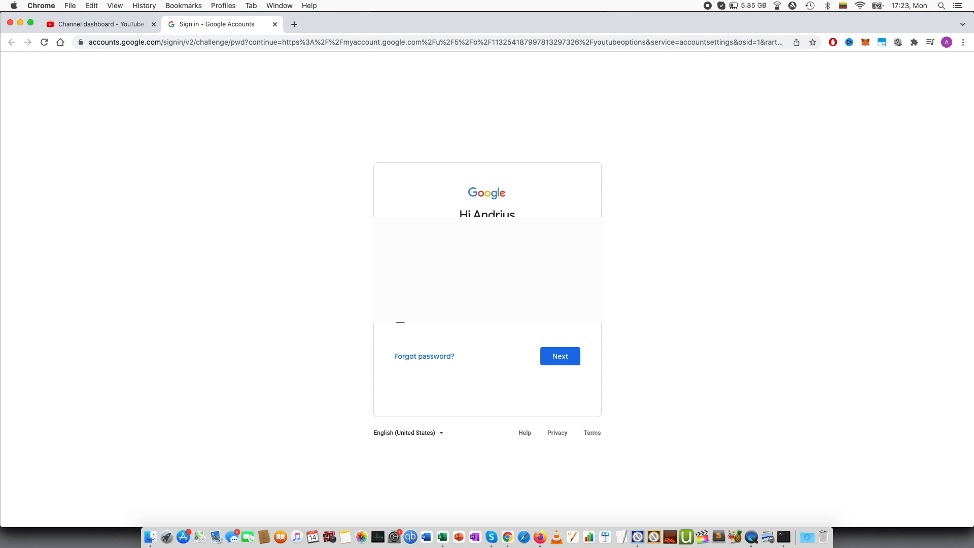
{"action": "left_click", "coordinate": [559, 356]}
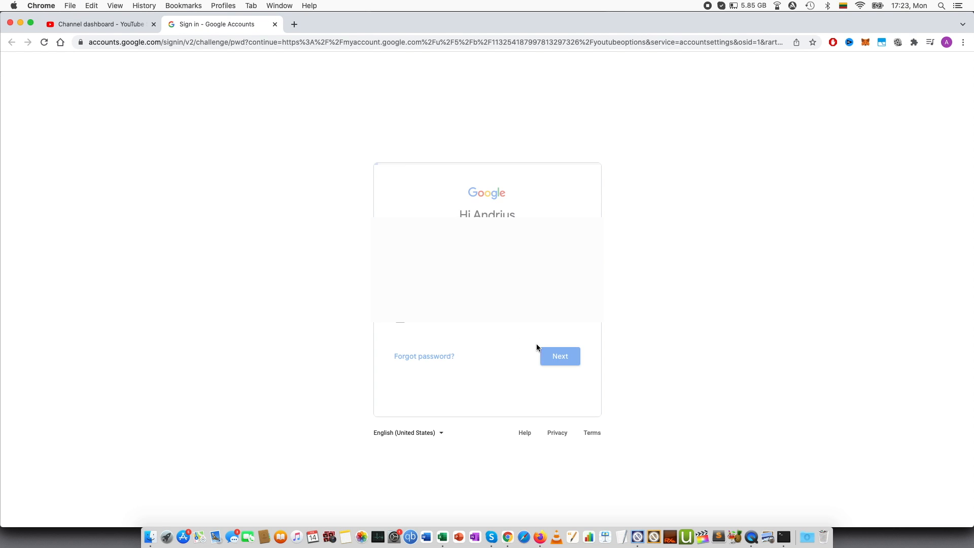
{"action": "left_click", "coordinate": [559, 356]}
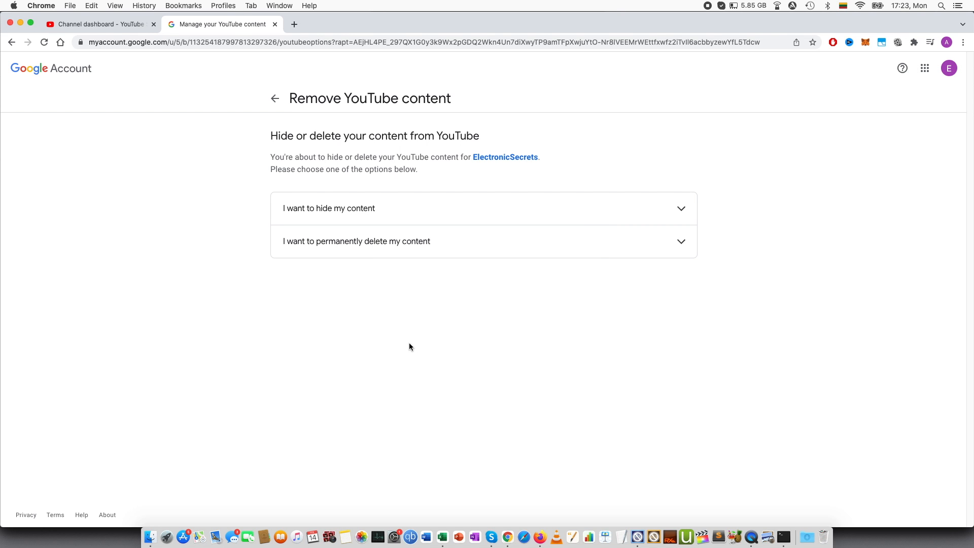
{"action": "mouse_move", "coordinate": [751, 537]}
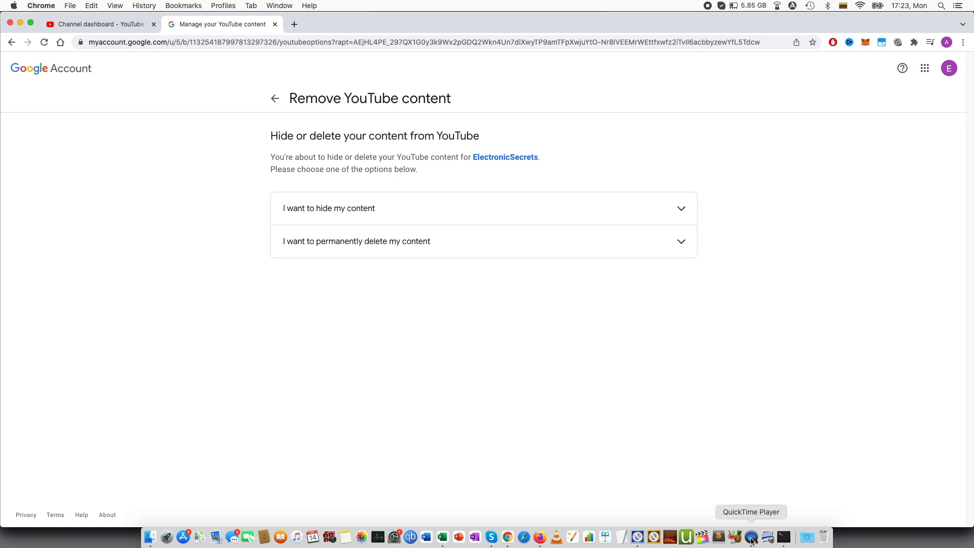
Mirror the iPhone in QuickTime Player, showing studio.youtube.com/?app=desktop in its browser.
{"action": "left_click", "coordinate": [751, 537]}
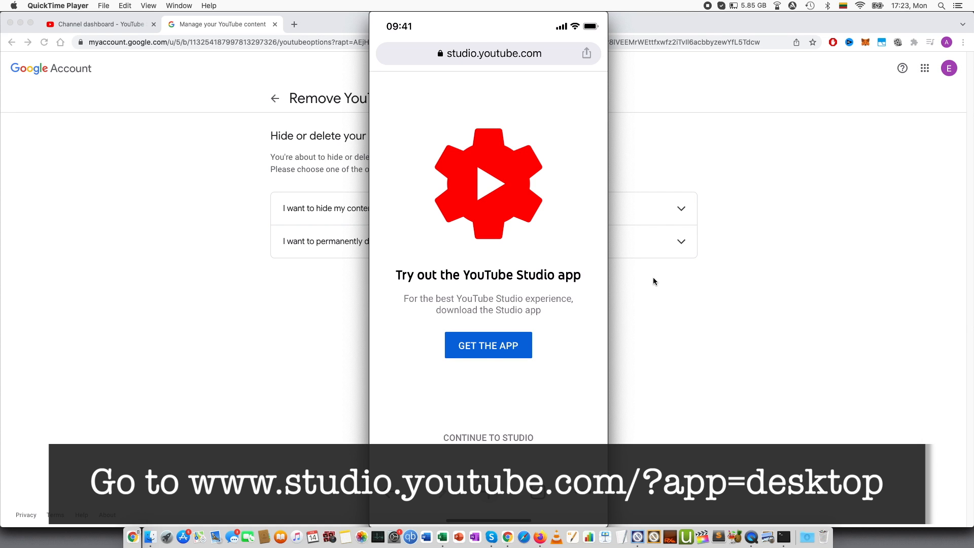
{"action": "left_click", "coordinate": [488, 438]}
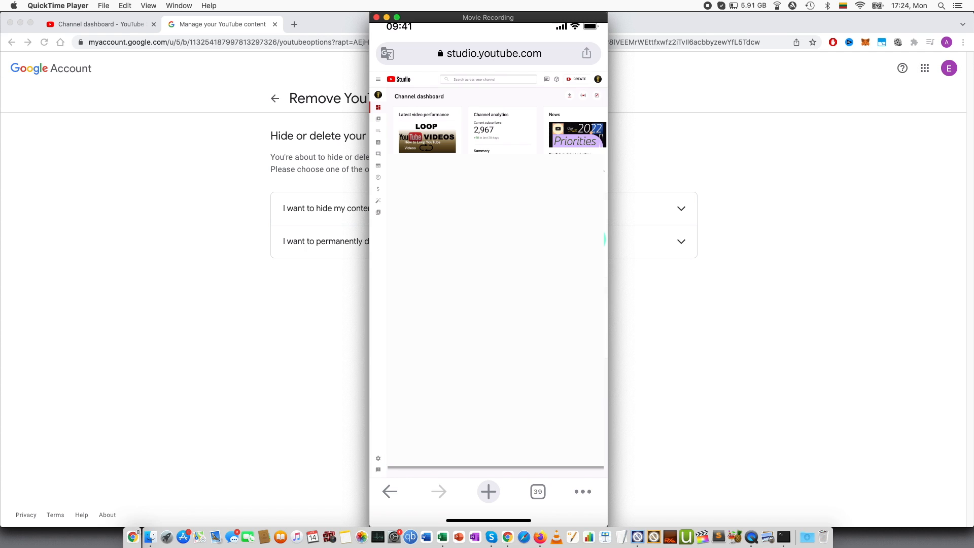
{"action": "mouse_move", "coordinate": [724, 373]}
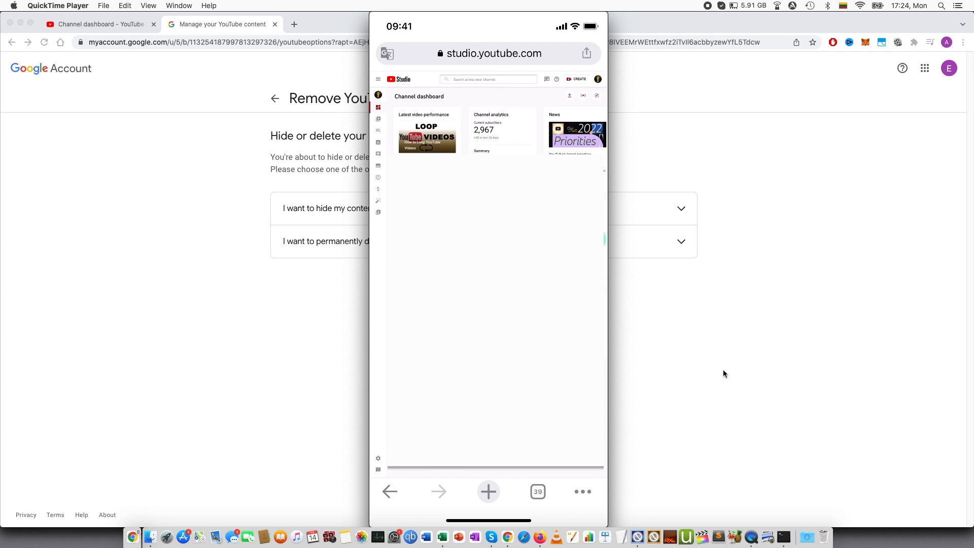